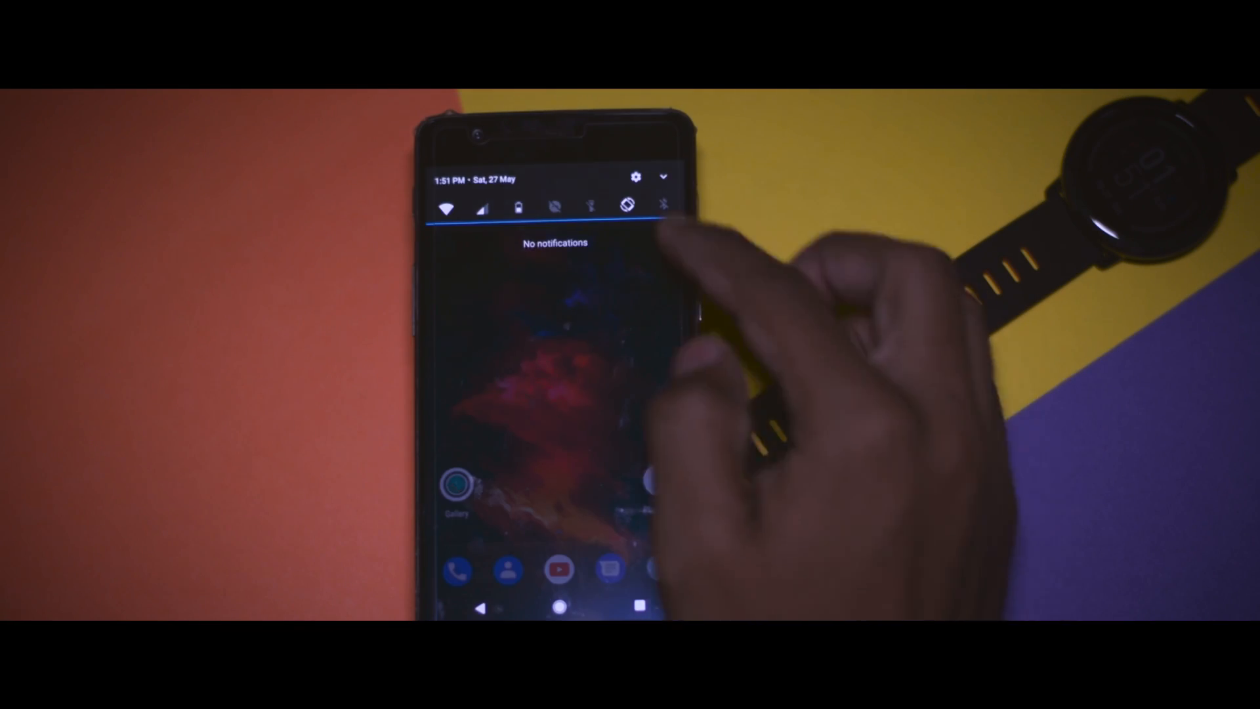
# Step: Pull down the notification shade and go to Settings from its gear icon
pyautogui.moveTo(554, 208); pyautogui.dragTo(554, 402)
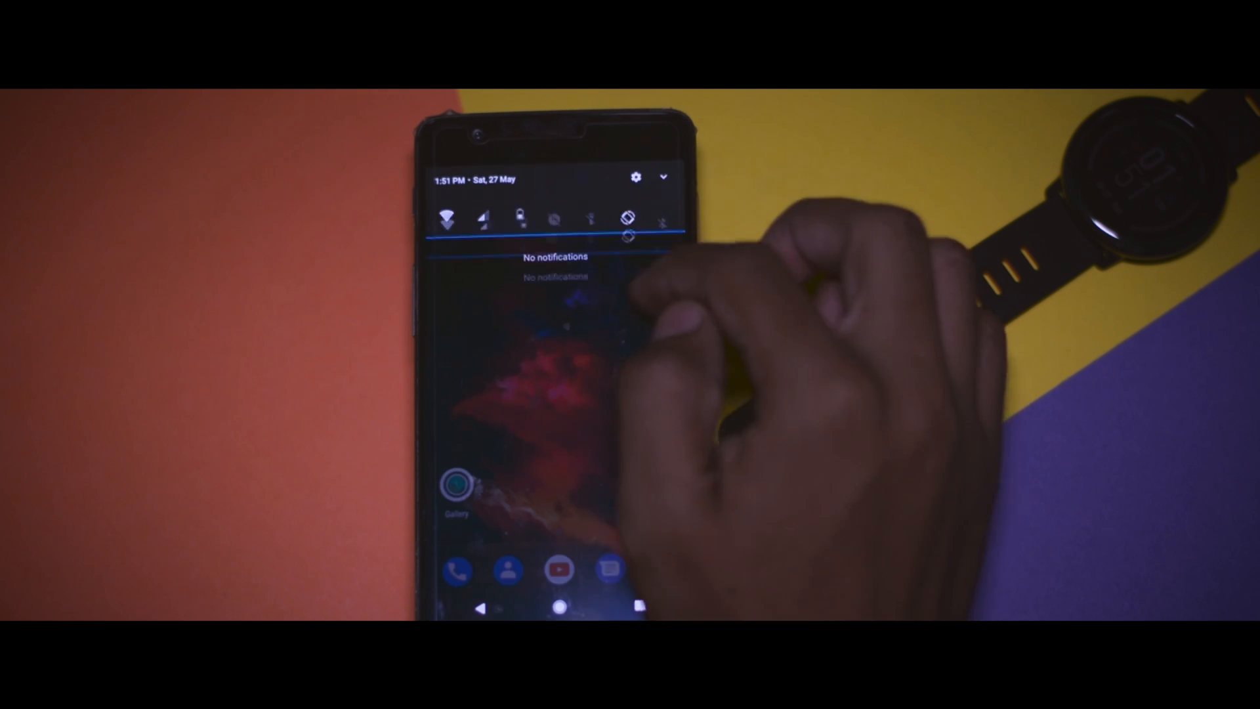
pyautogui.click(634, 177)
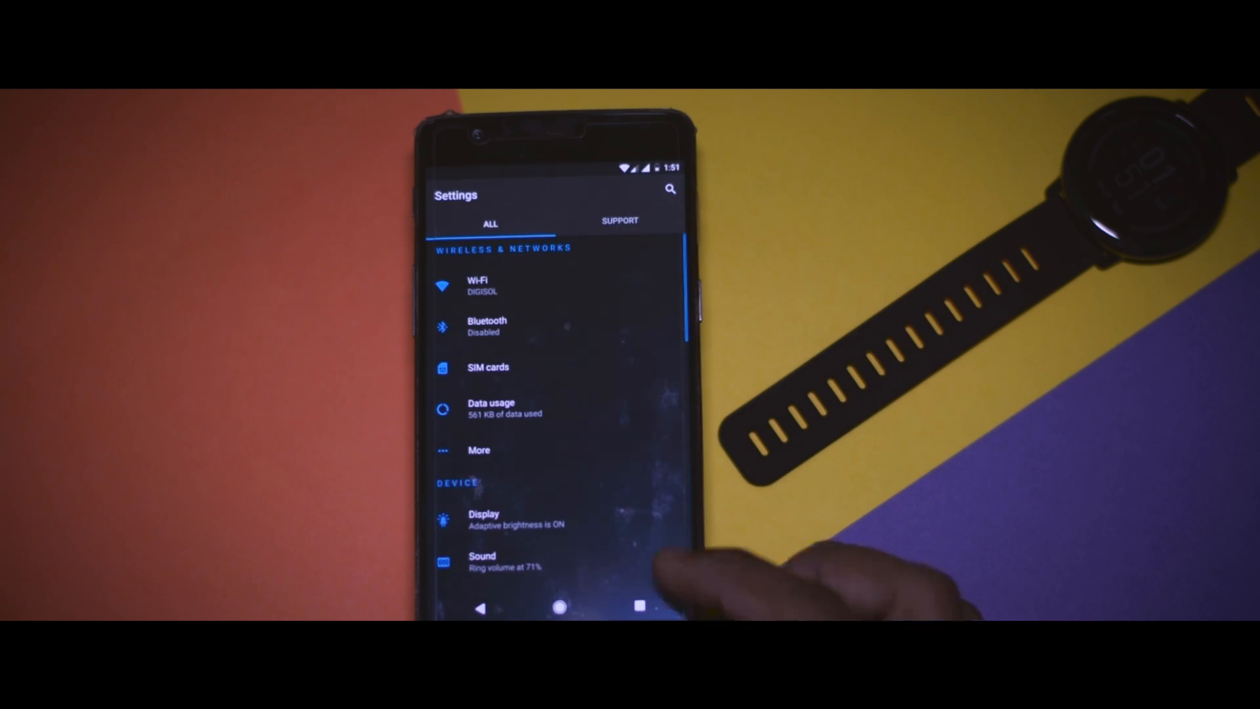
pyautogui.scroll(-3)
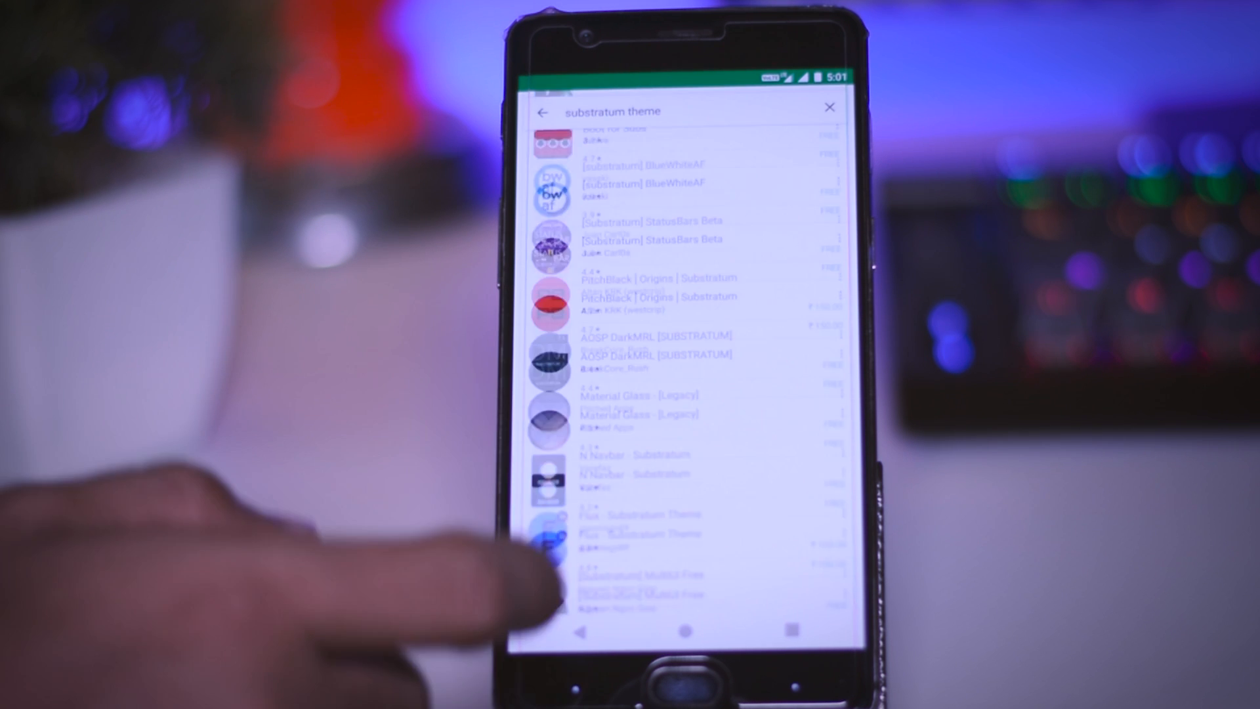
# Step: Scroll the 'substratum theme' results and pick a theme listing
pyautogui.scroll(-3)
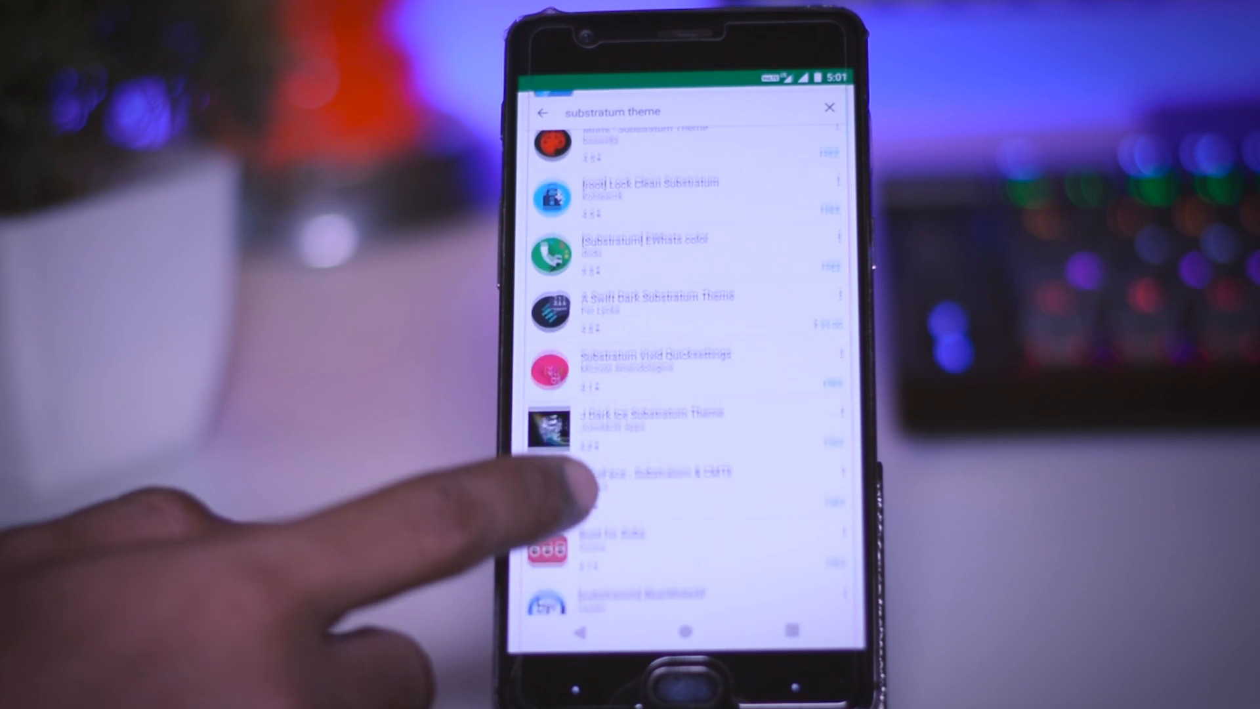
pyautogui.click(655, 365)
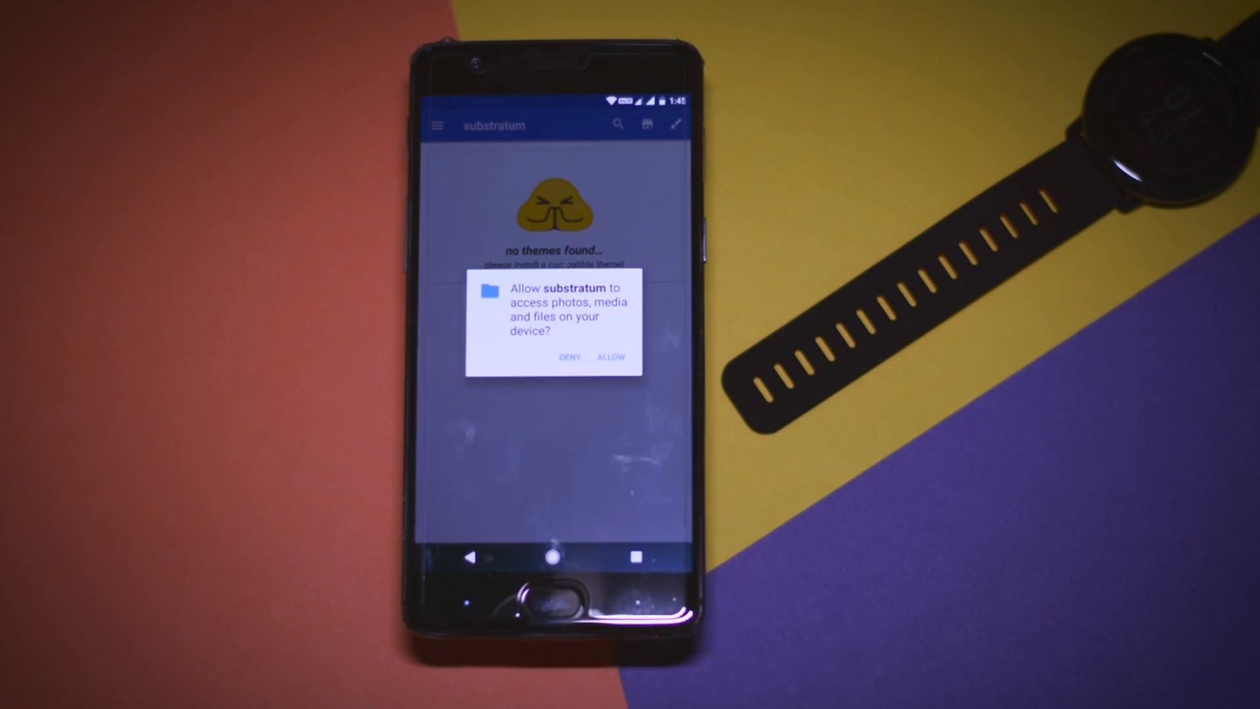
# Step: Allow file access, then choose S.i.X Theme from Substratum's installed themes
pyautogui.click(609, 357)
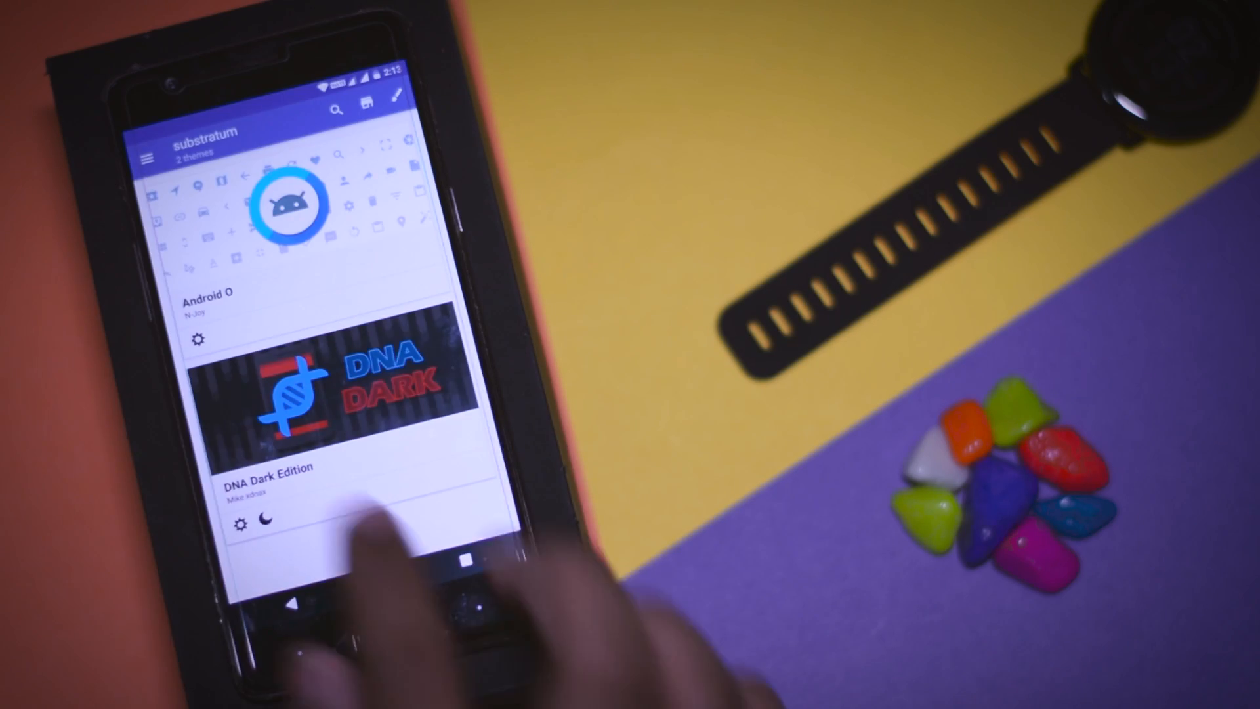
pyautogui.click(146, 157)
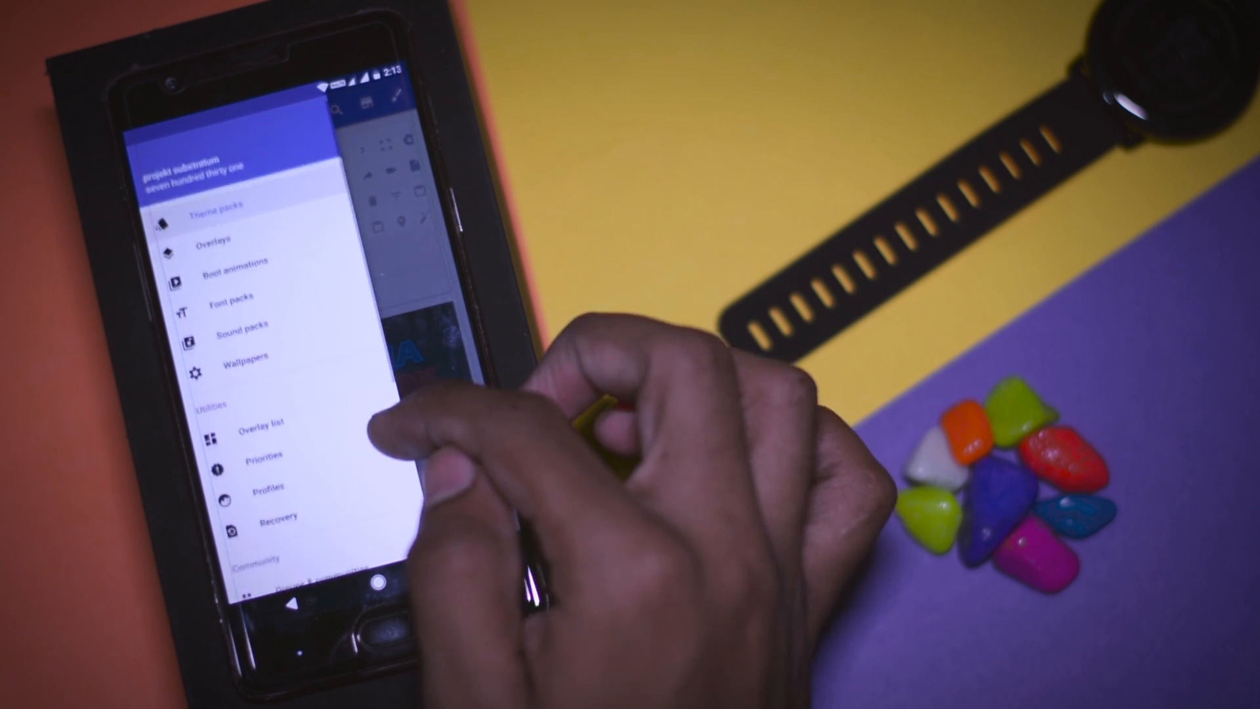
pyautogui.scroll(-3)
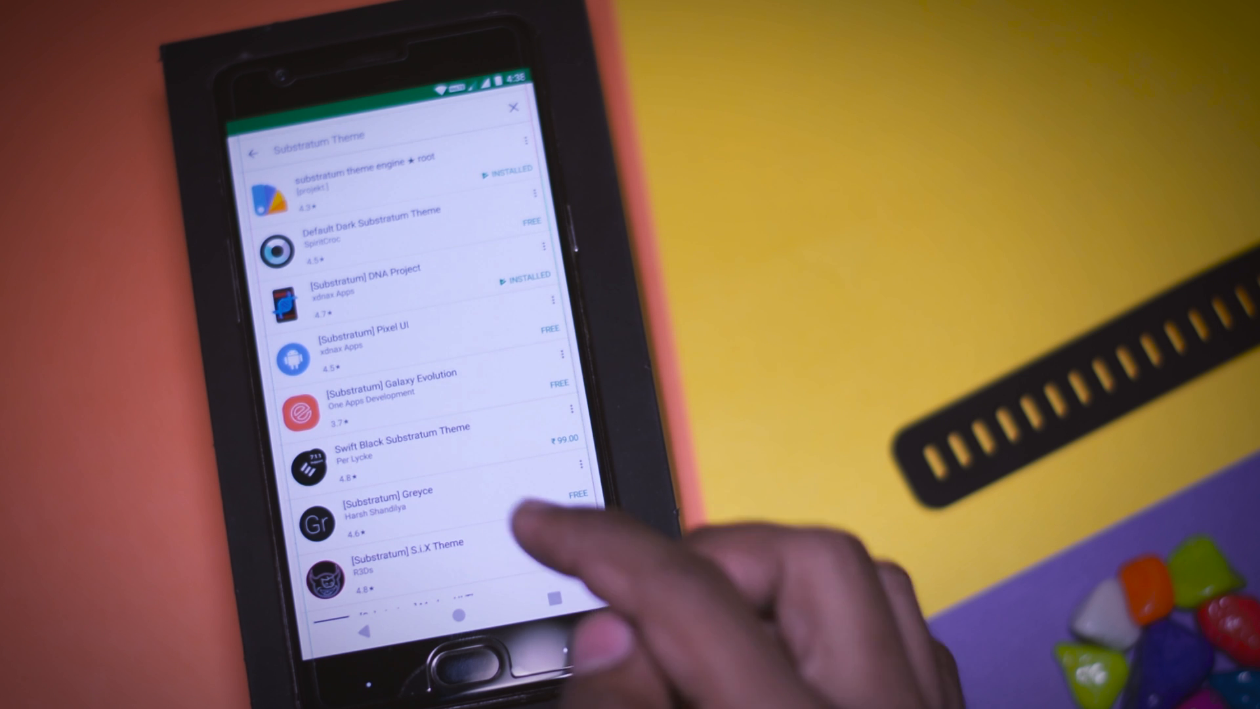
pyautogui.click(393, 551)
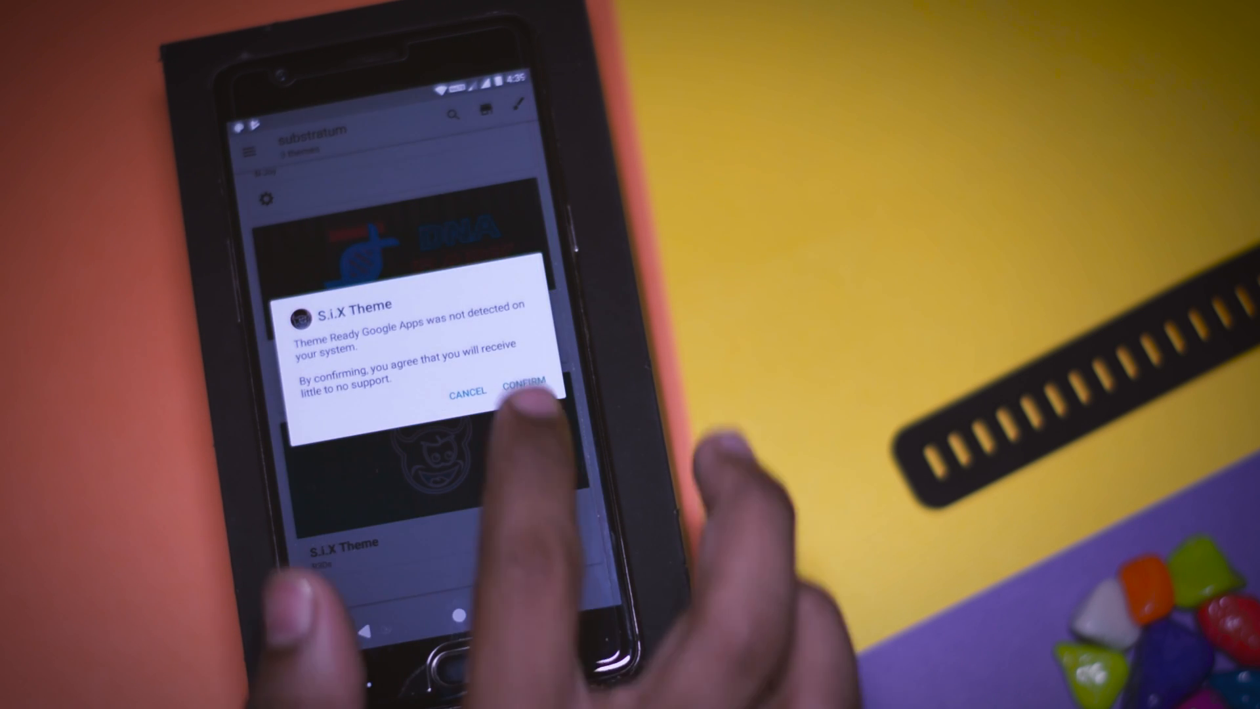
# Step: Confirm the warning, select all S.i.X overlays and run Build & Enable
pyautogui.click(521, 391)
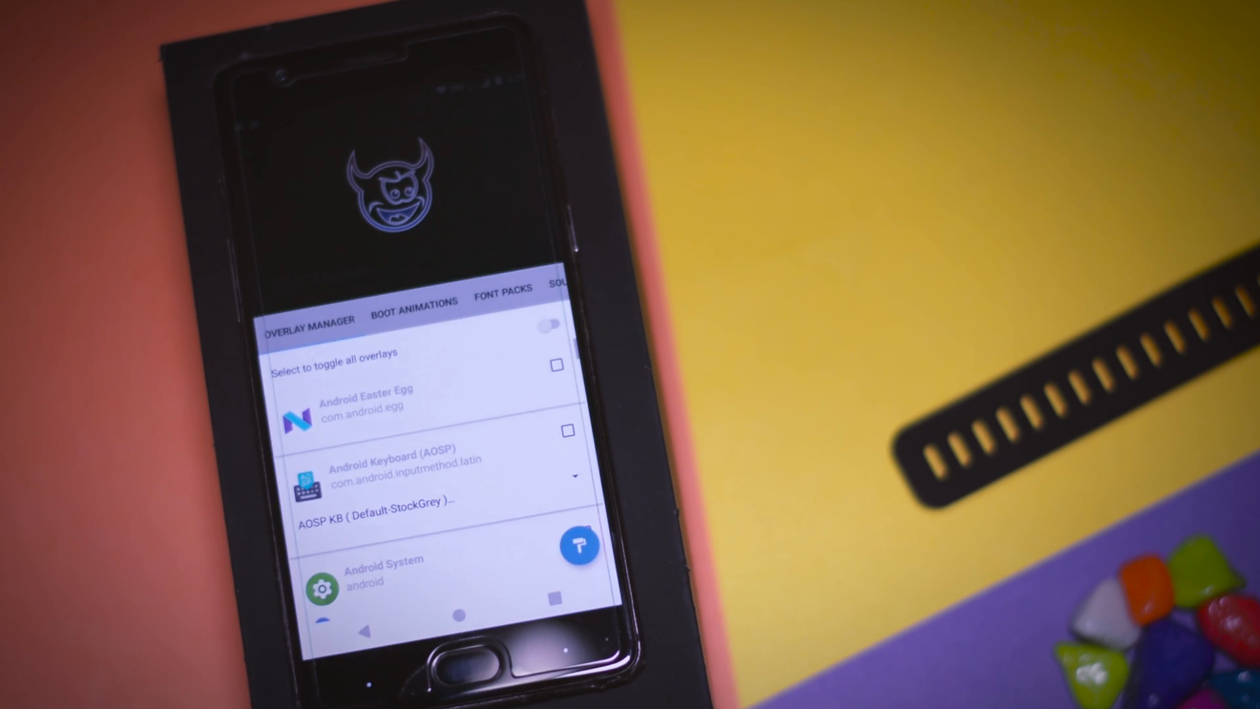
pyautogui.click(550, 323)
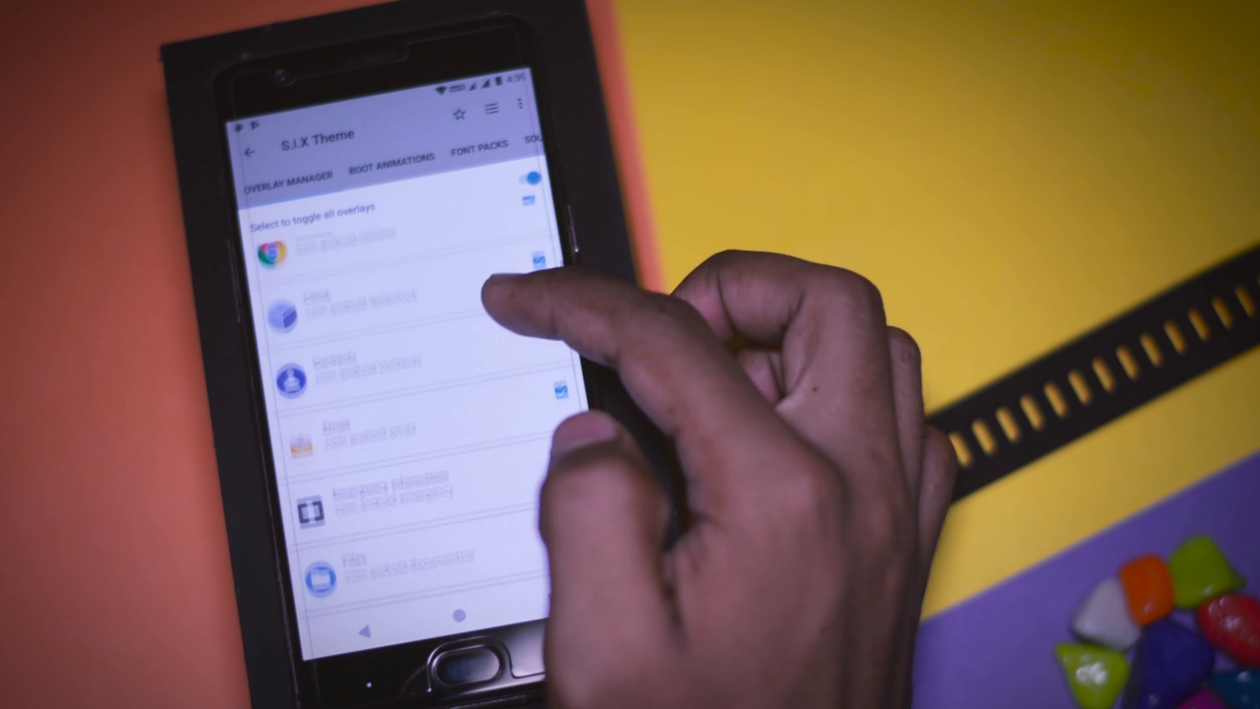
pyautogui.scroll(-3)
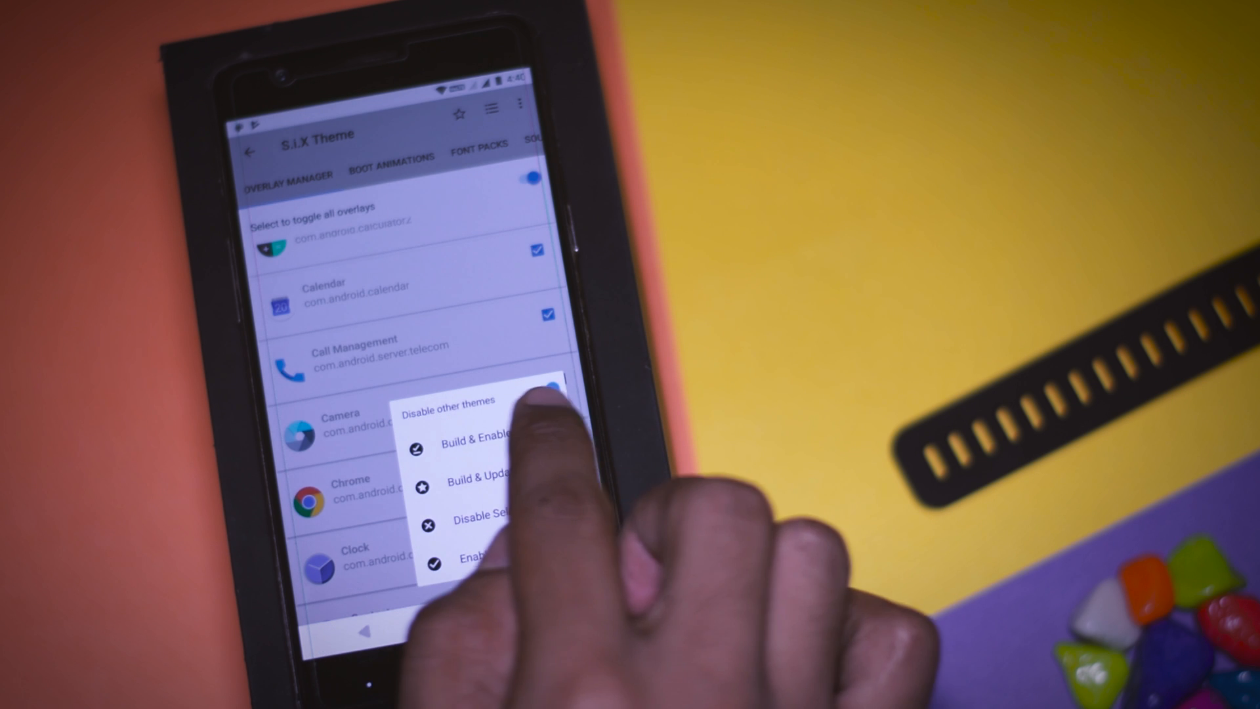
pyautogui.click(479, 445)
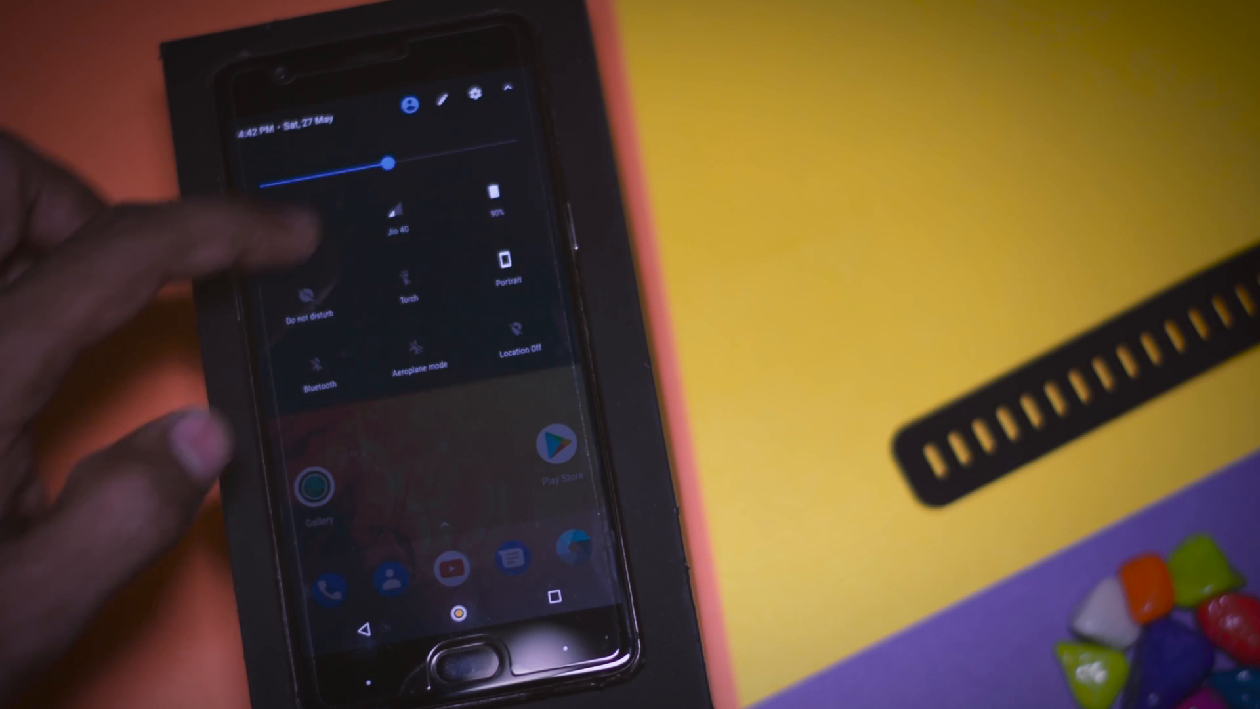
# Step: View the Settings screens now rendered in the dark S.i.X theme
pyautogui.click(473, 96)
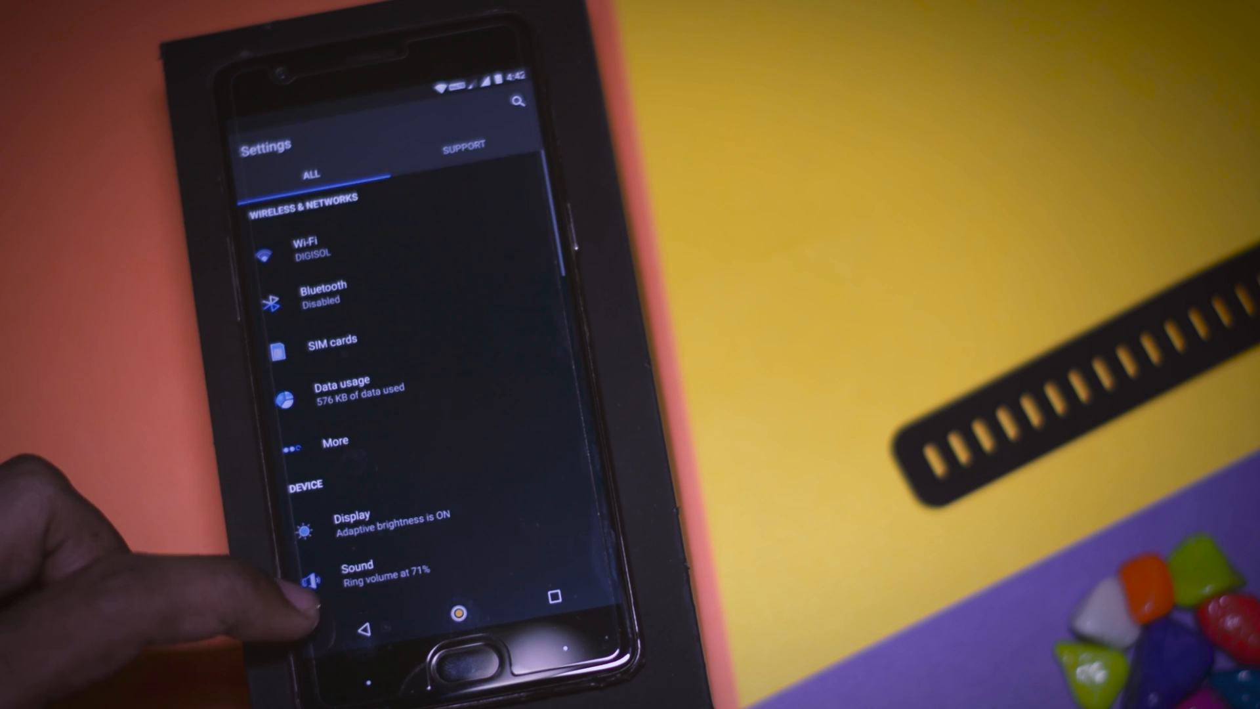
pyautogui.scroll(-3)
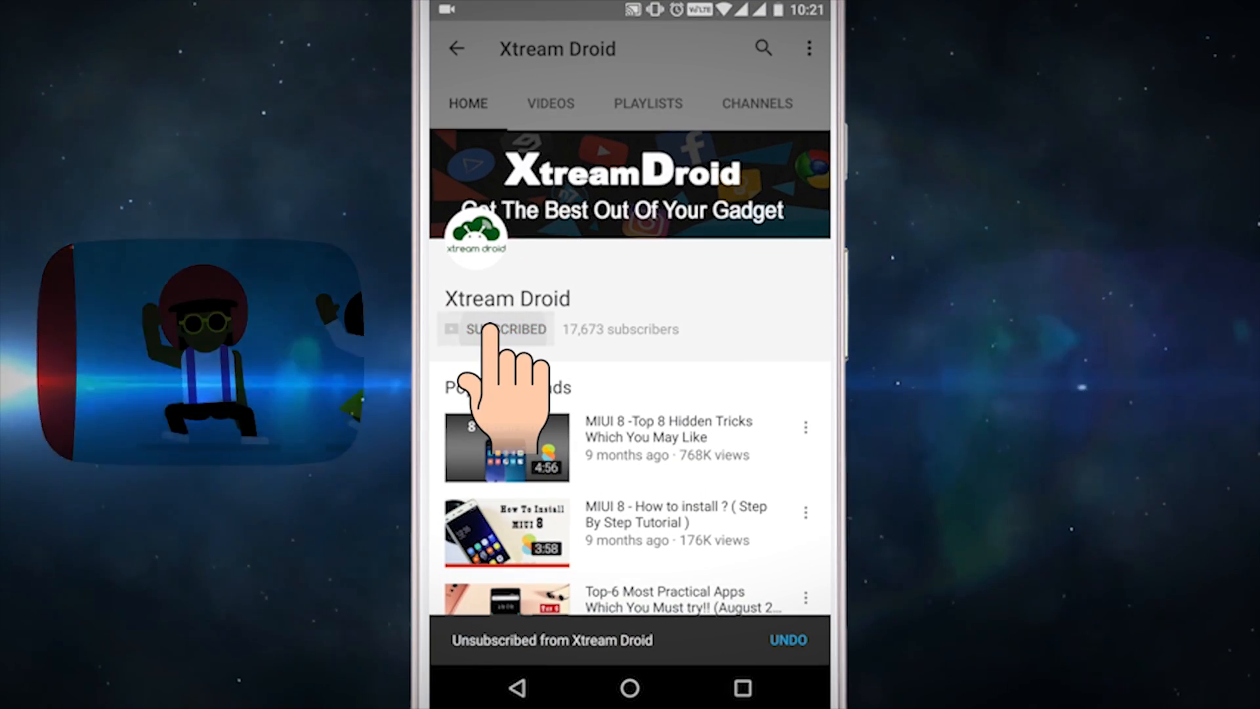
pyautogui.click(496, 329)
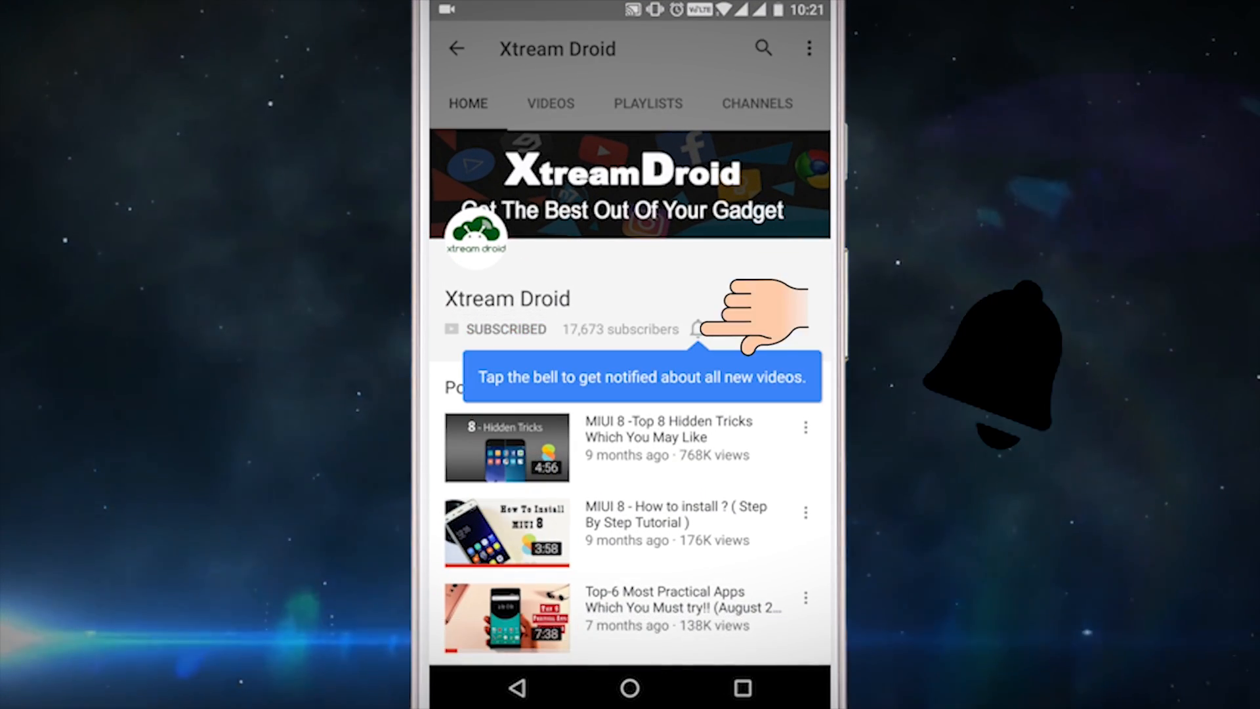